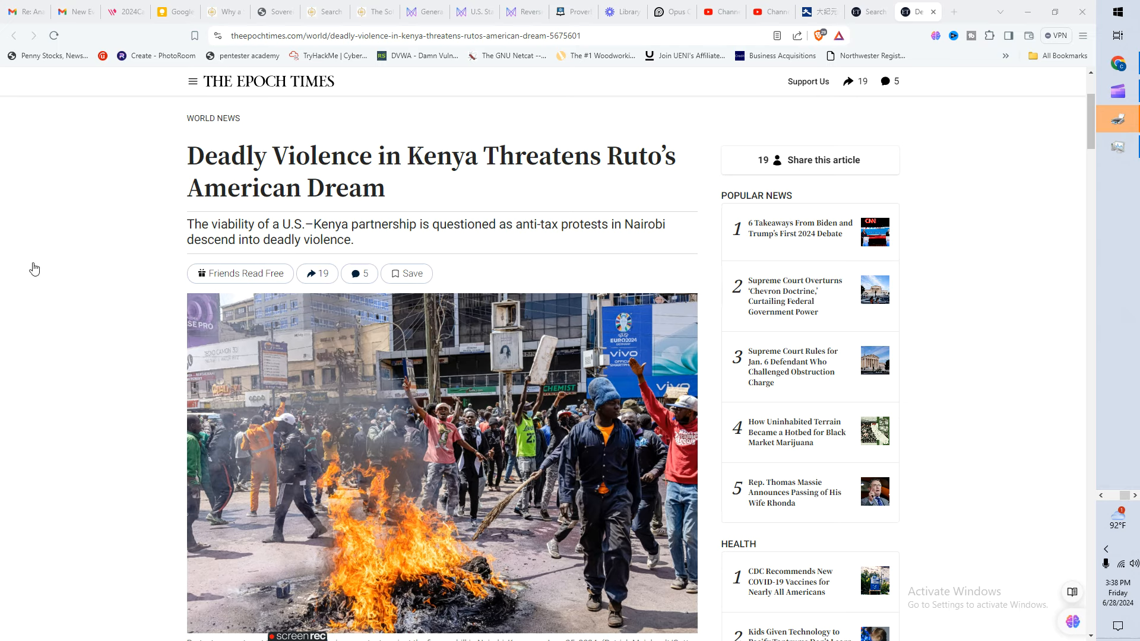
mouse_move(75, 364)
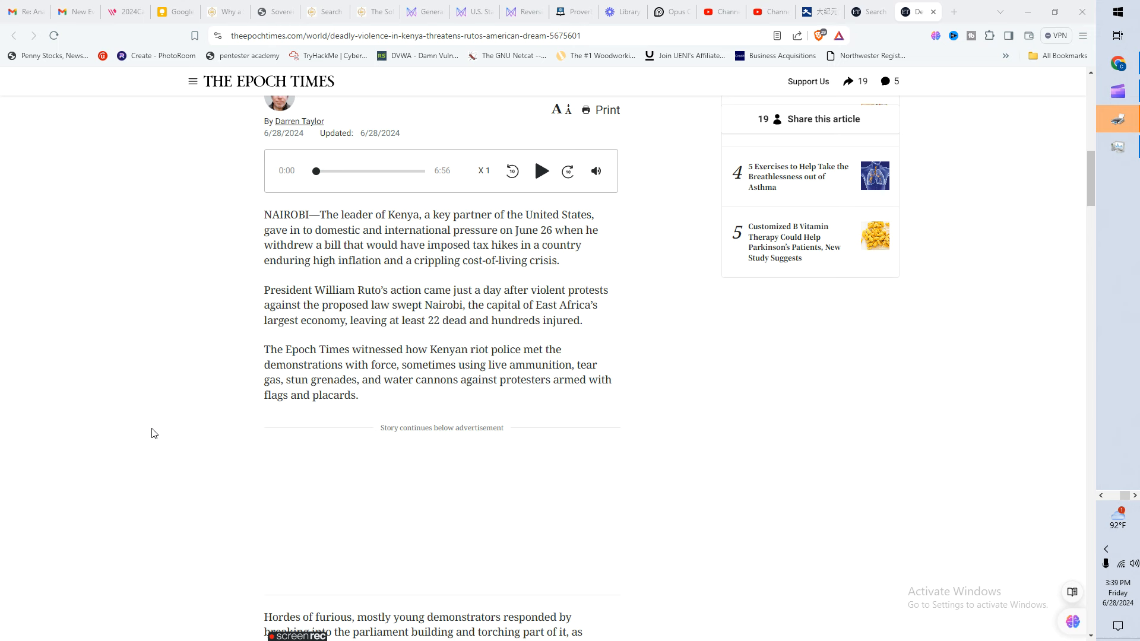
mouse_move(295, 300)
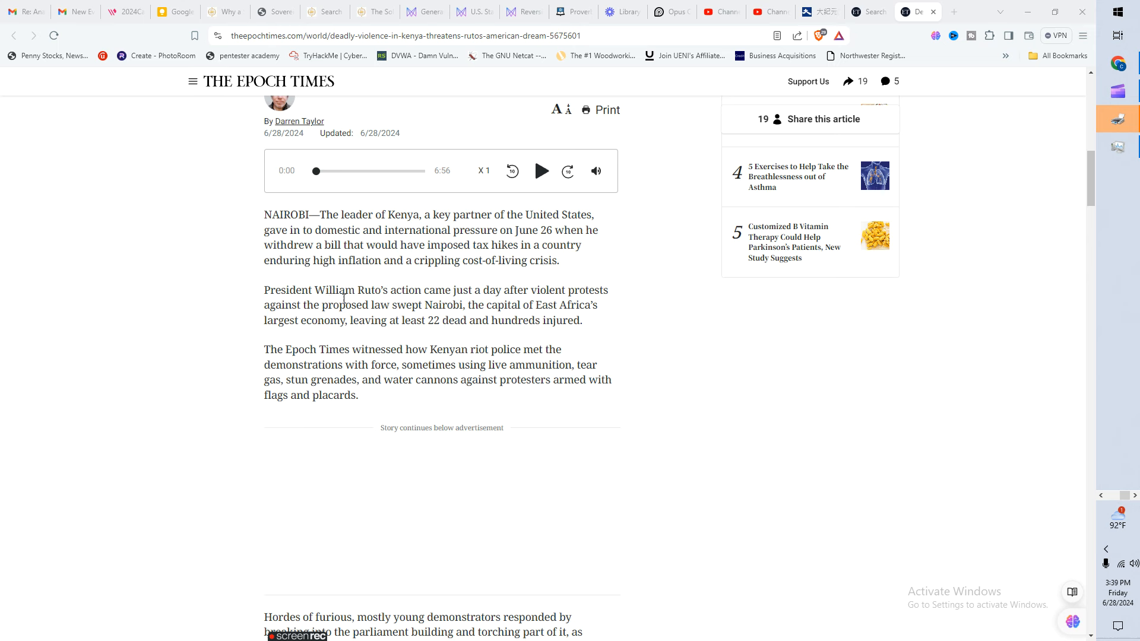
mouse_move(566, 321)
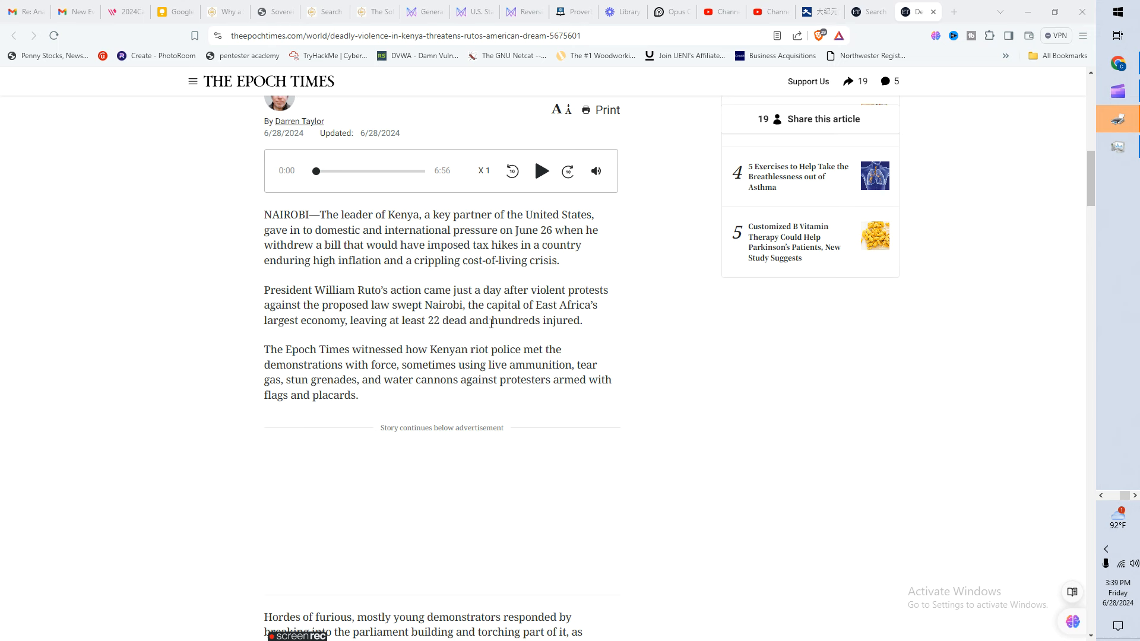
- Read down to the middle-class protesters paragraph, highlighting then clearing 'wearing Levi jeans and Nike sneakers'
scroll(down, 3)
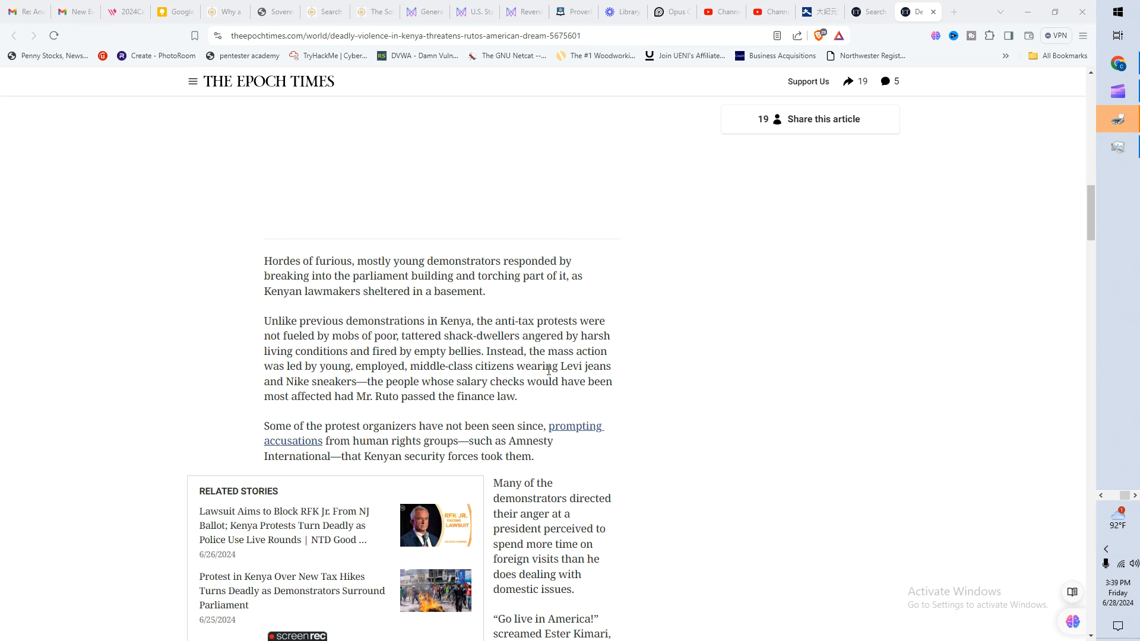
mouse_move(528, 370)
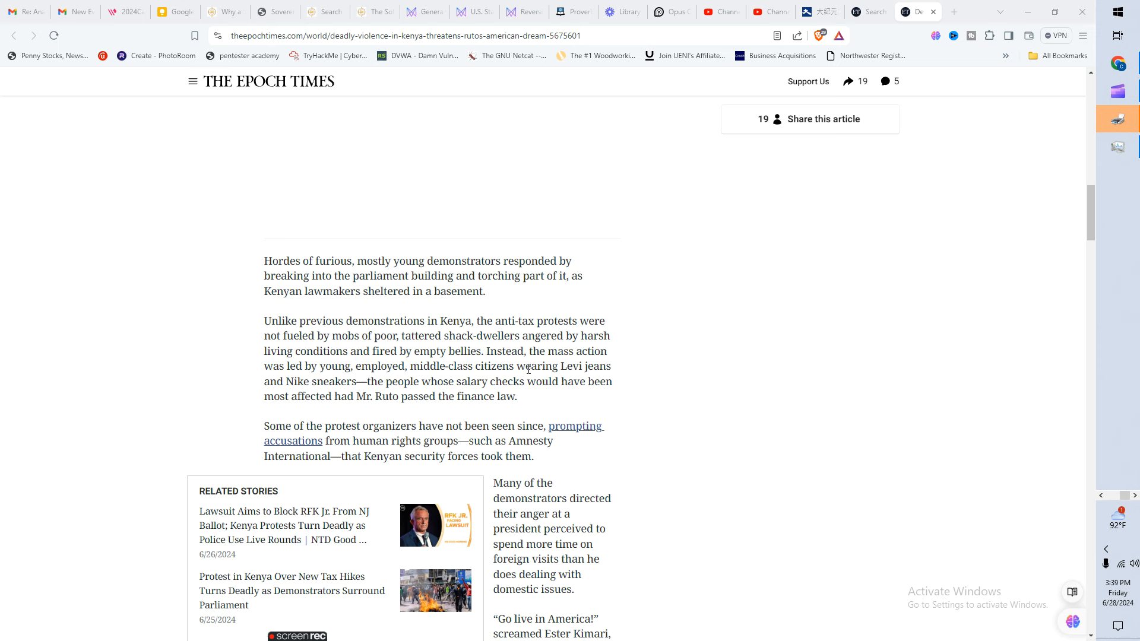
drag(518, 366, 573, 381)
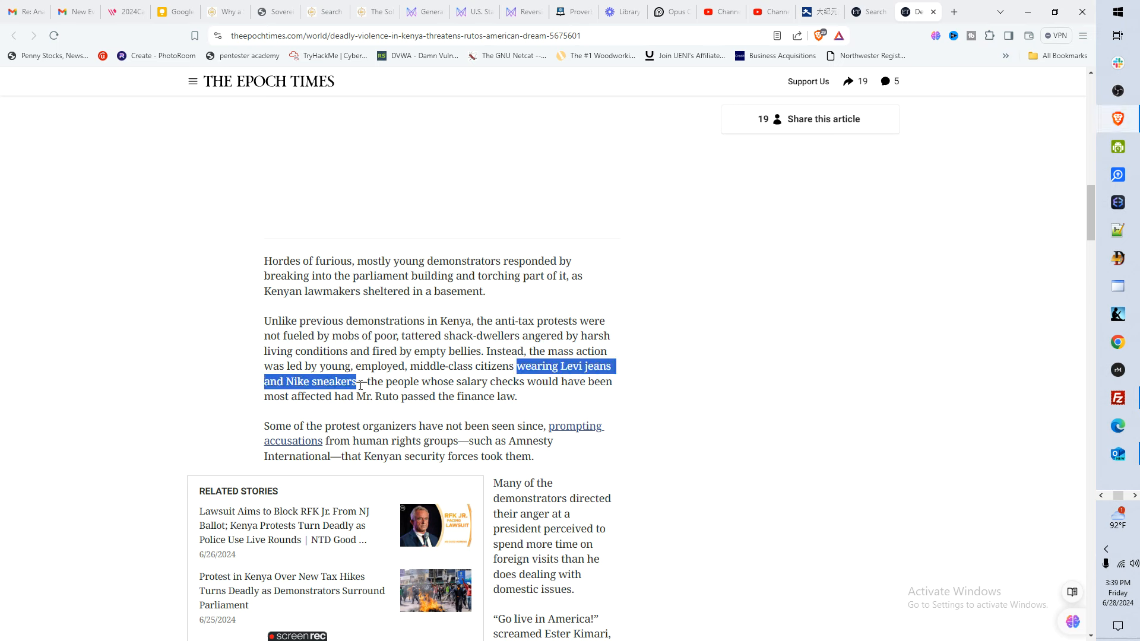
click(449, 381)
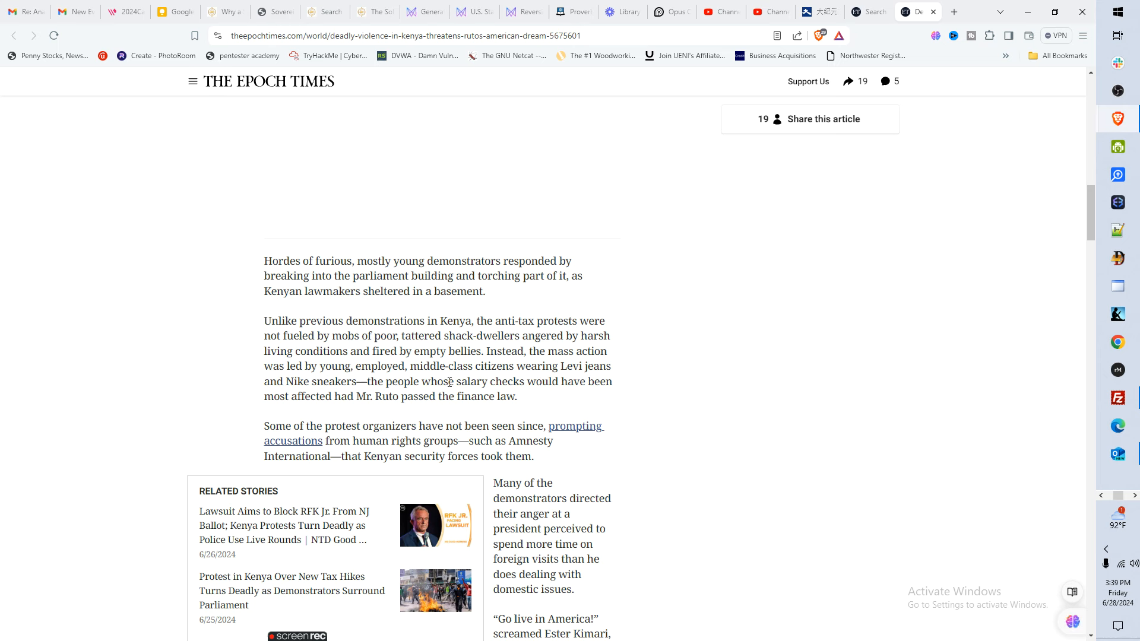
mouse_move(326, 400)
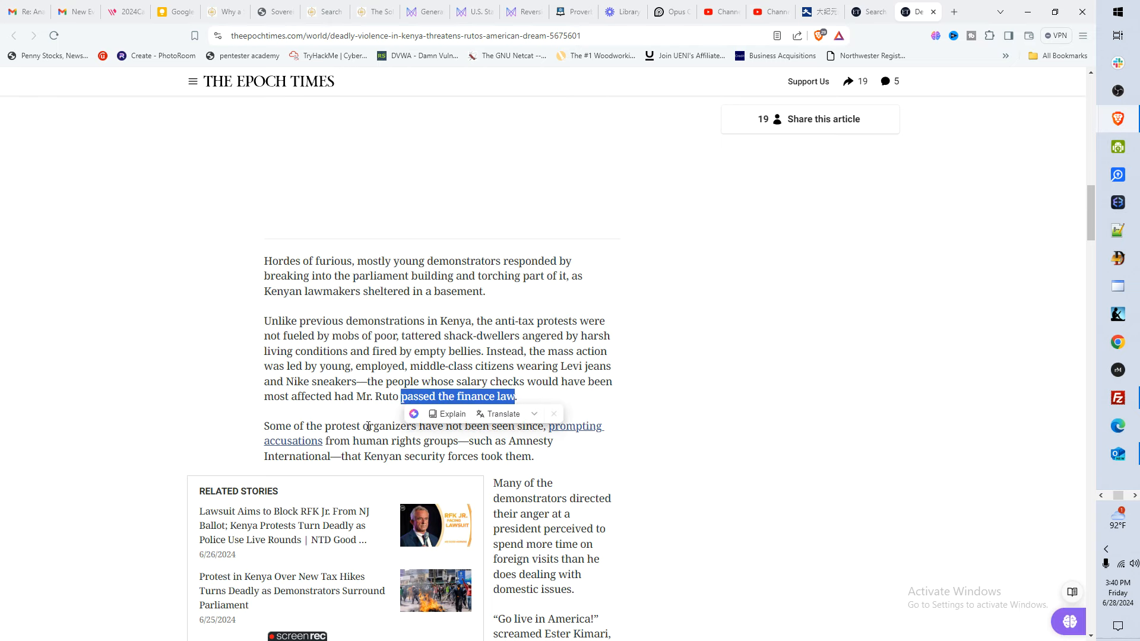
- Briefly highlight the start of the 'Go live in America!' quote, clear it, and read on
scroll(down, 3)
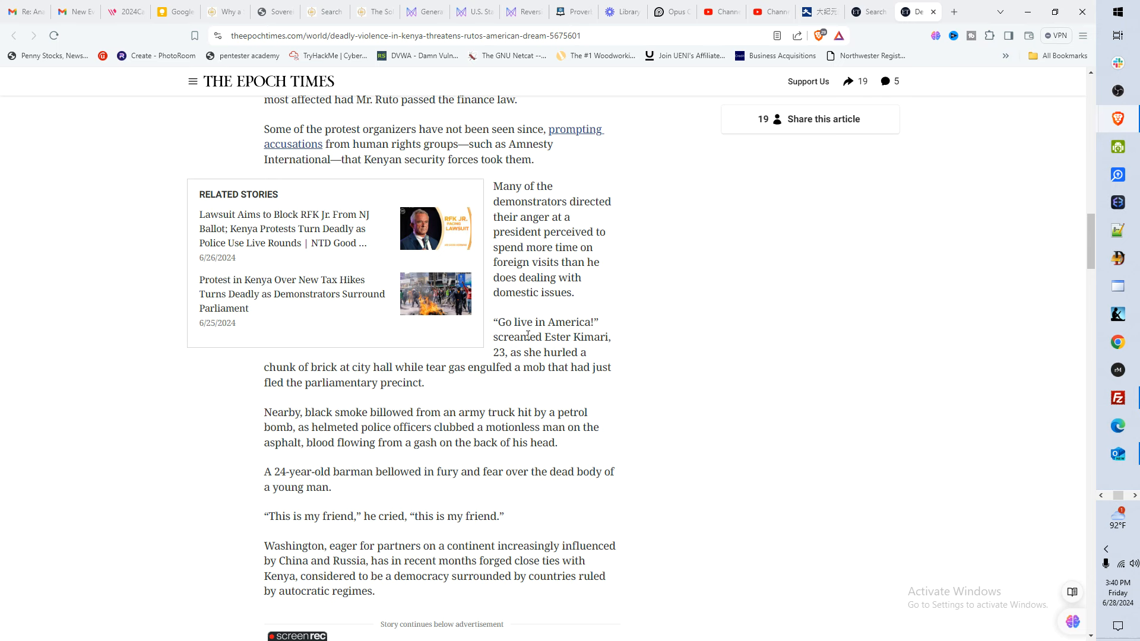
drag(498, 322, 571, 322)
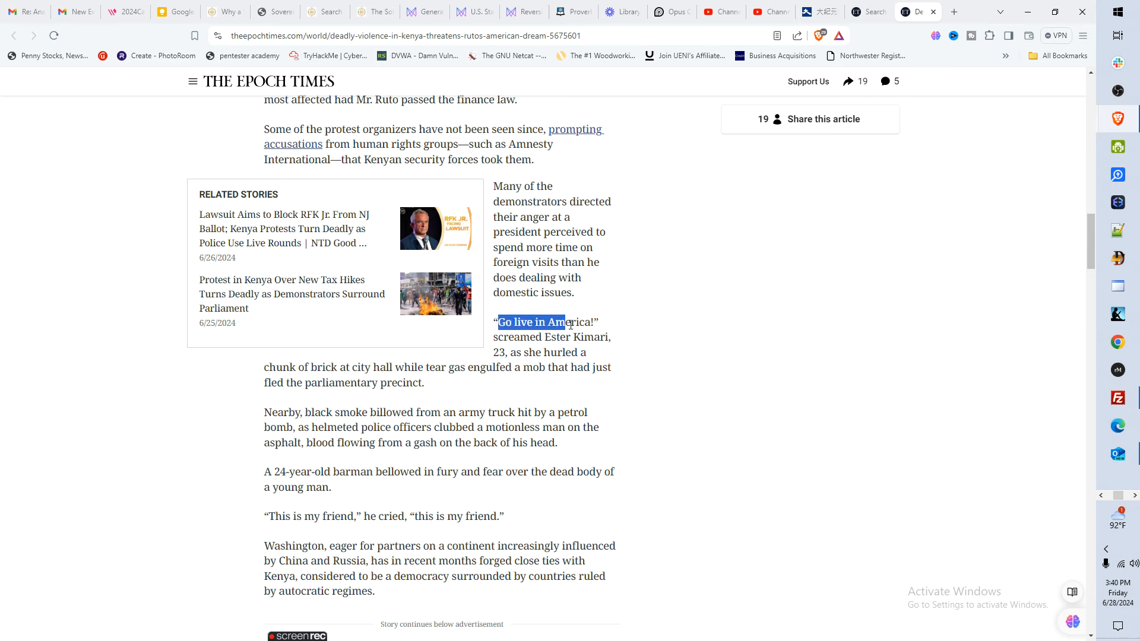
drag(499, 321, 594, 322)
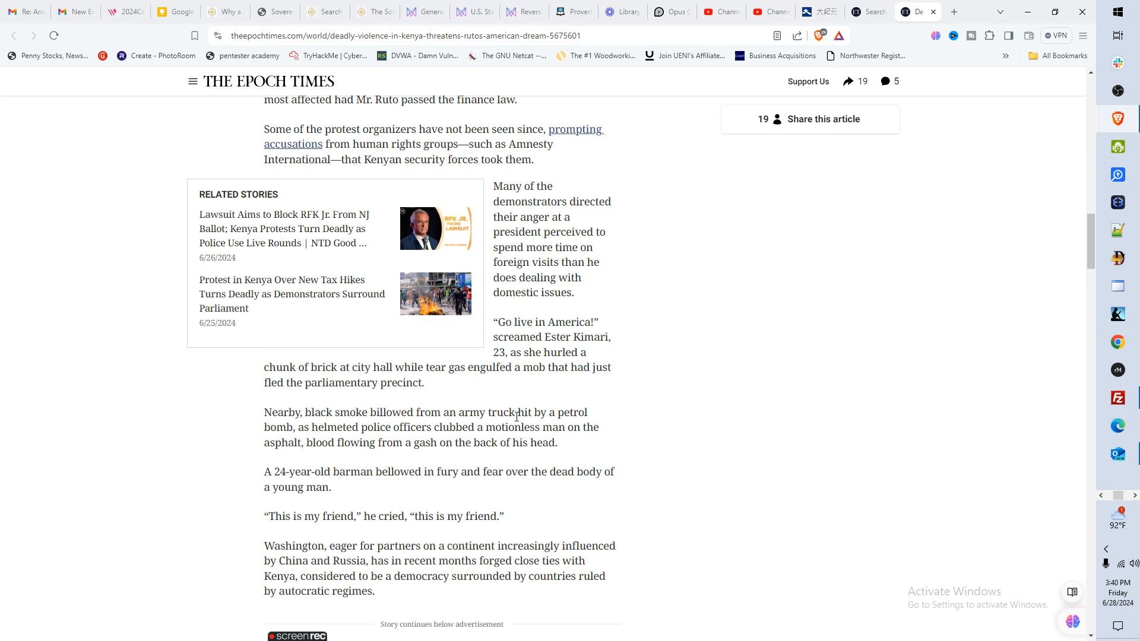
scroll(down, 3)
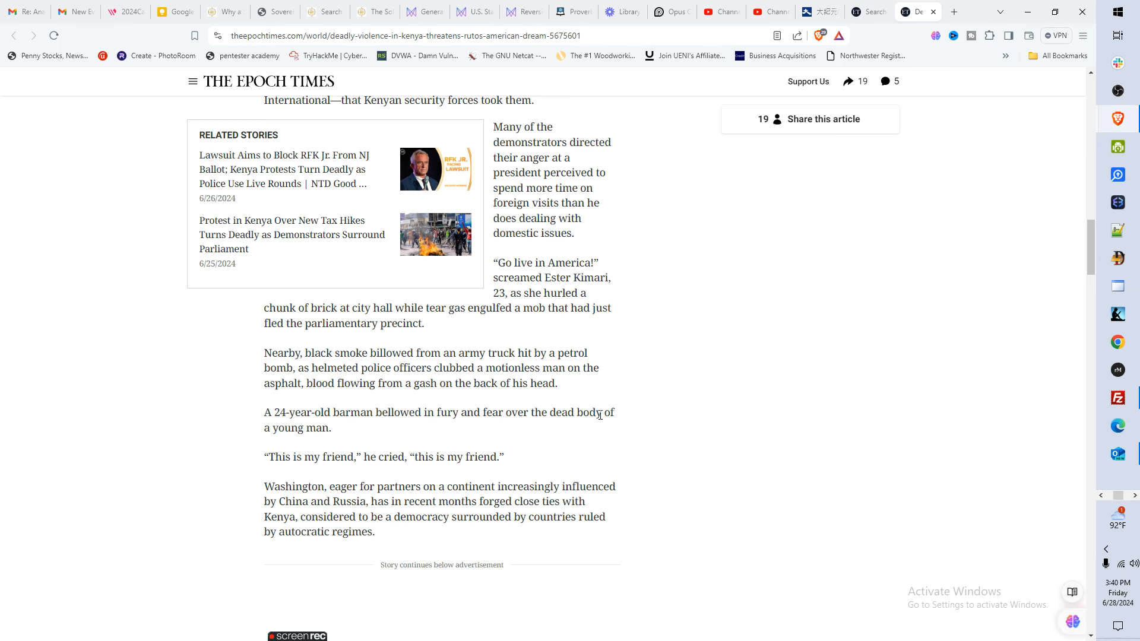
scroll(down, 3)
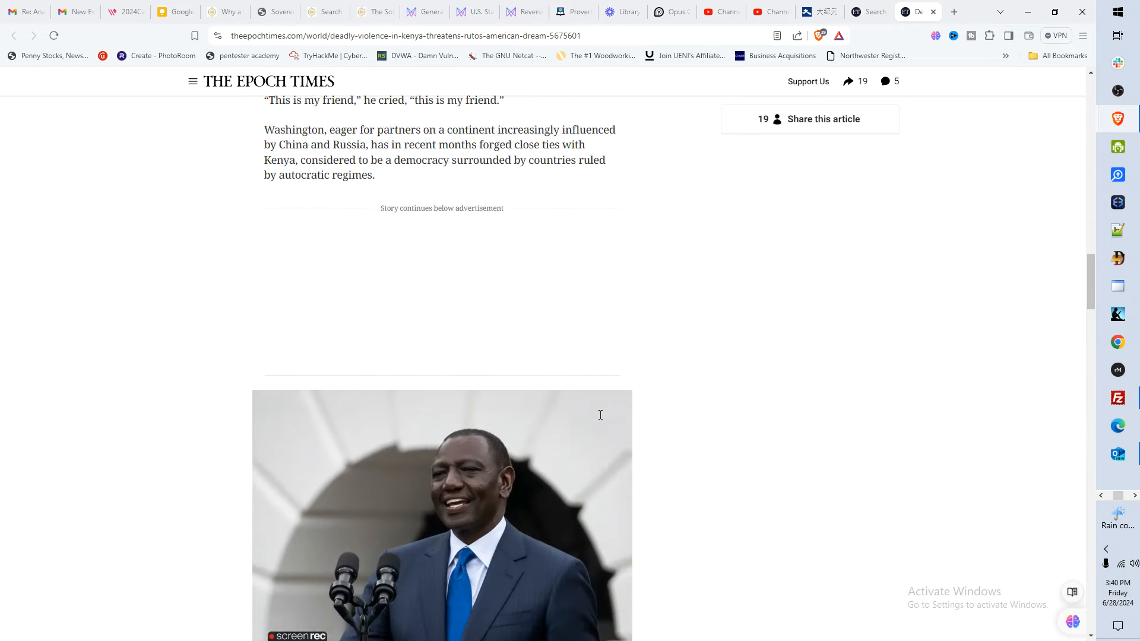
- Read past Ruto's state visit and non-NATO ally designation to Washington's reaction
scroll(down, 3)
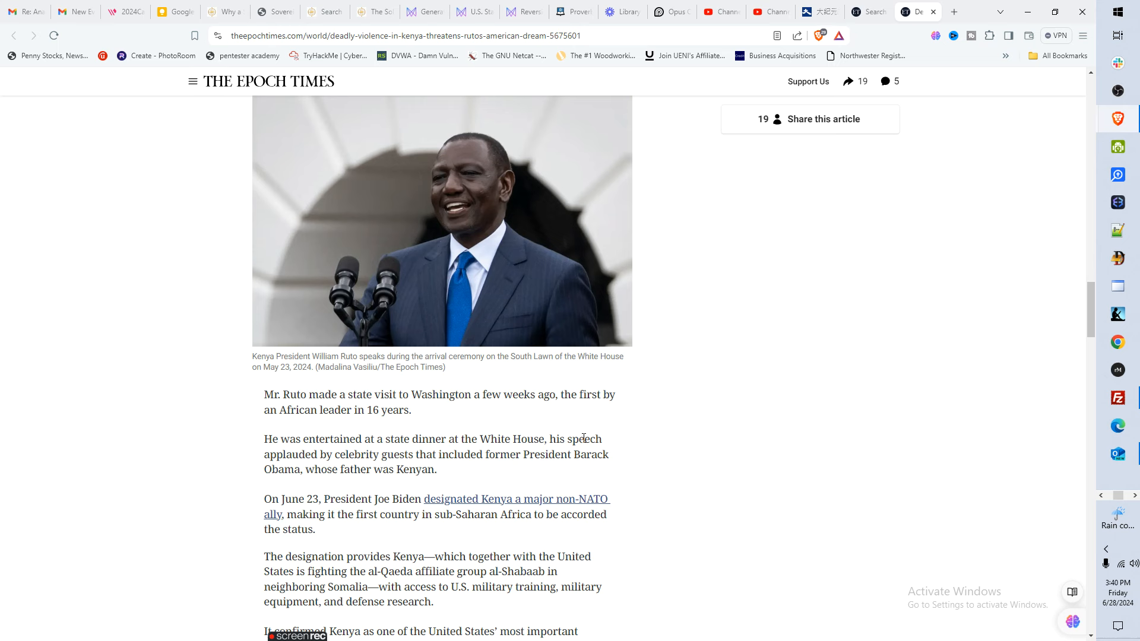
mouse_move(311, 398)
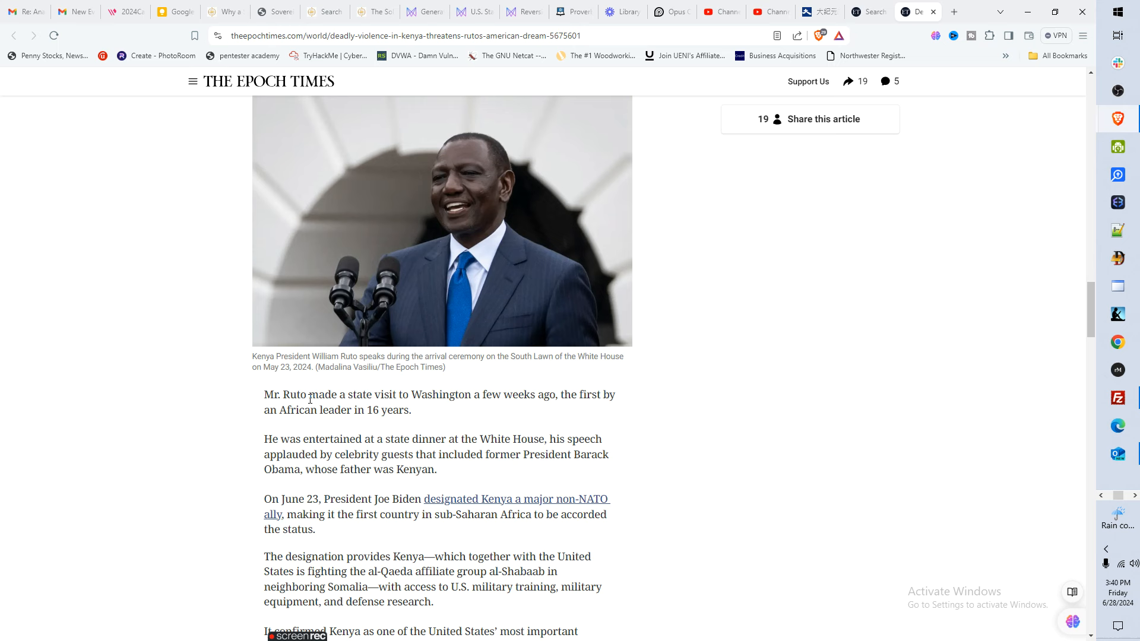
mouse_move(654, 409)
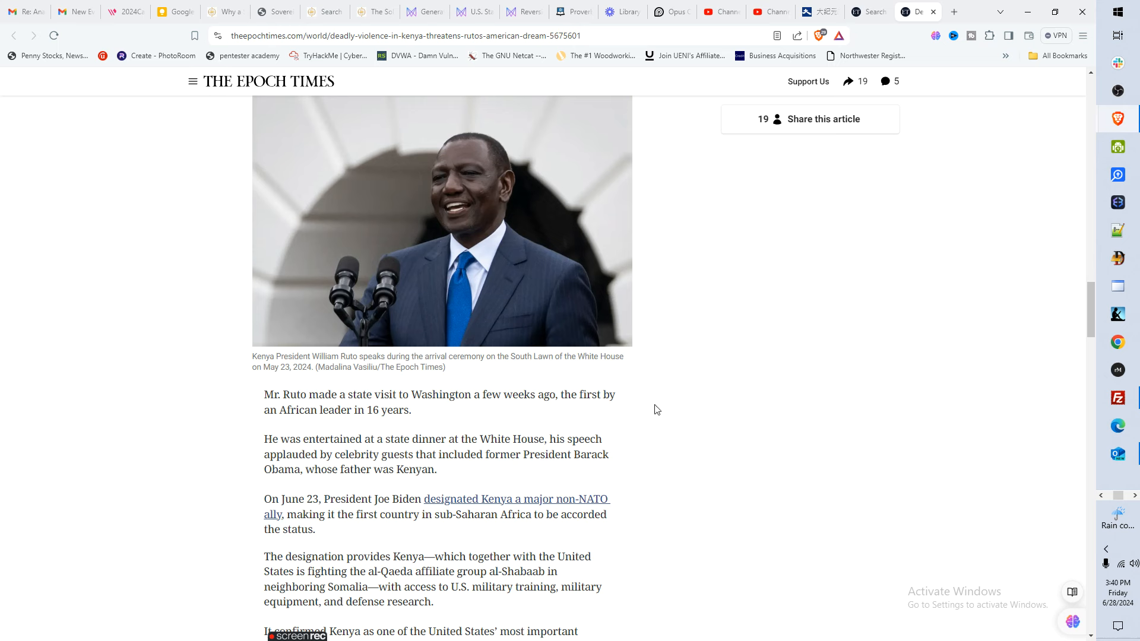
mouse_move(522, 424)
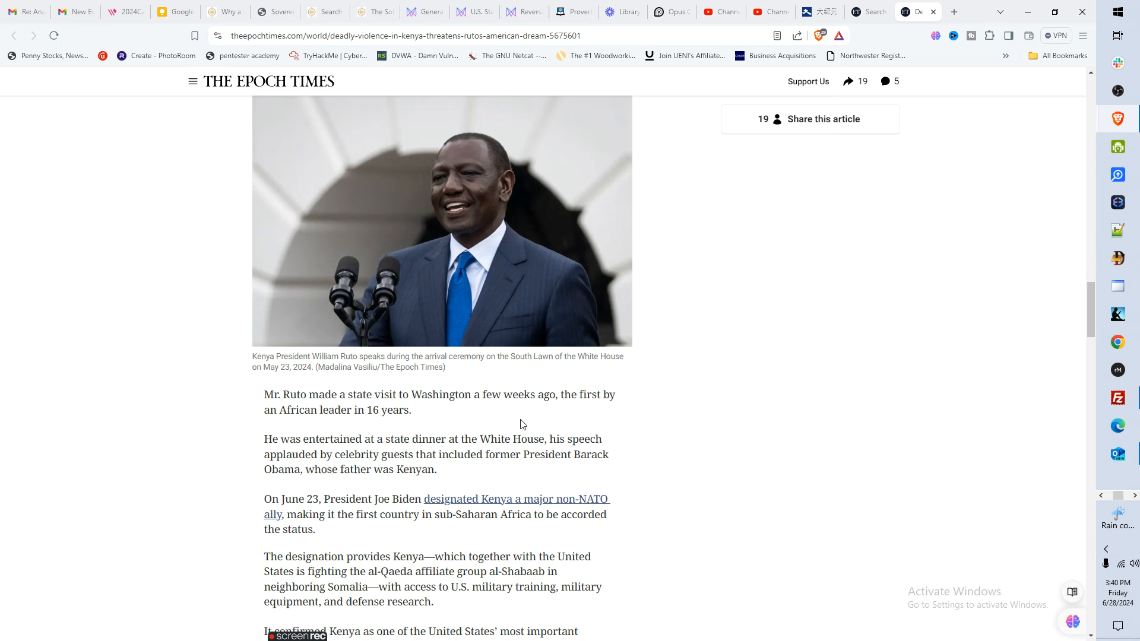
mouse_move(238, 500)
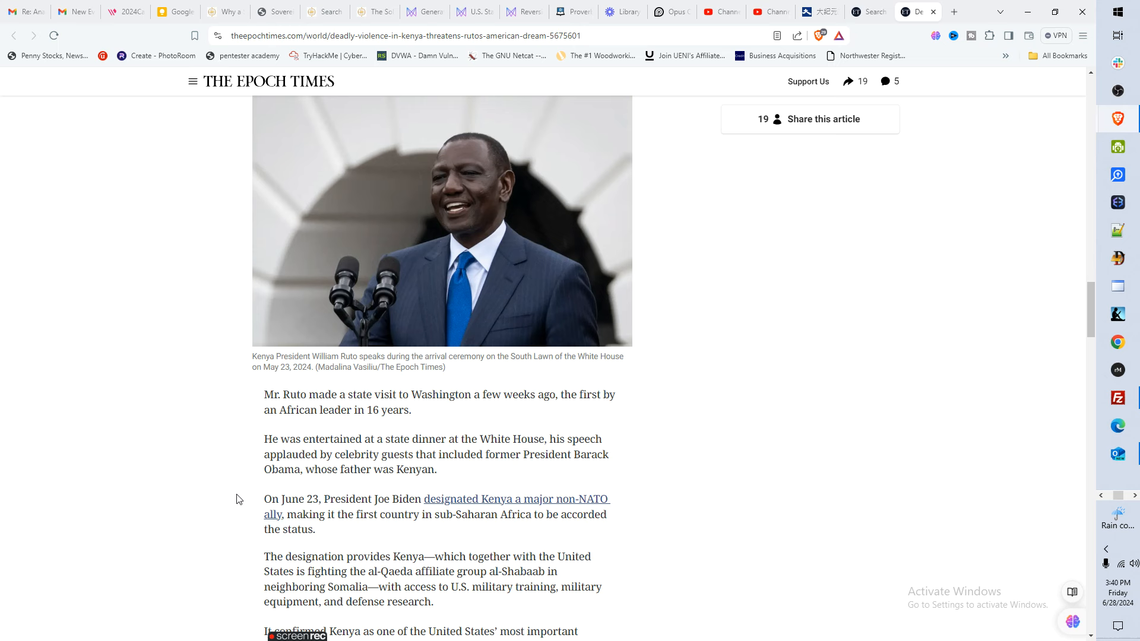
mouse_move(566, 442)
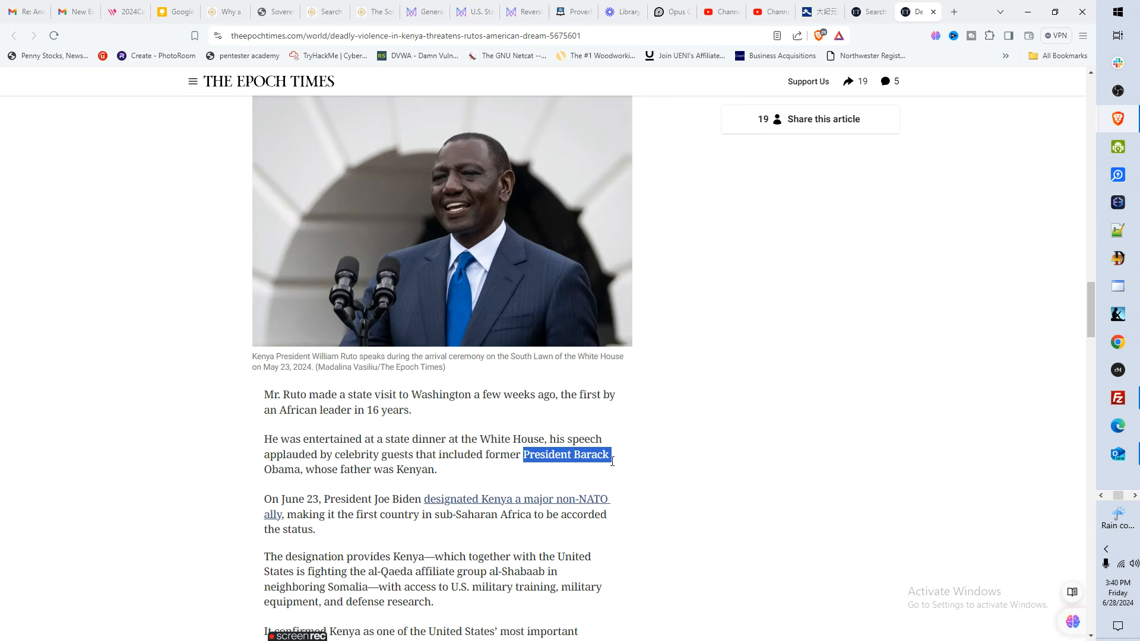
scroll(down, 3)
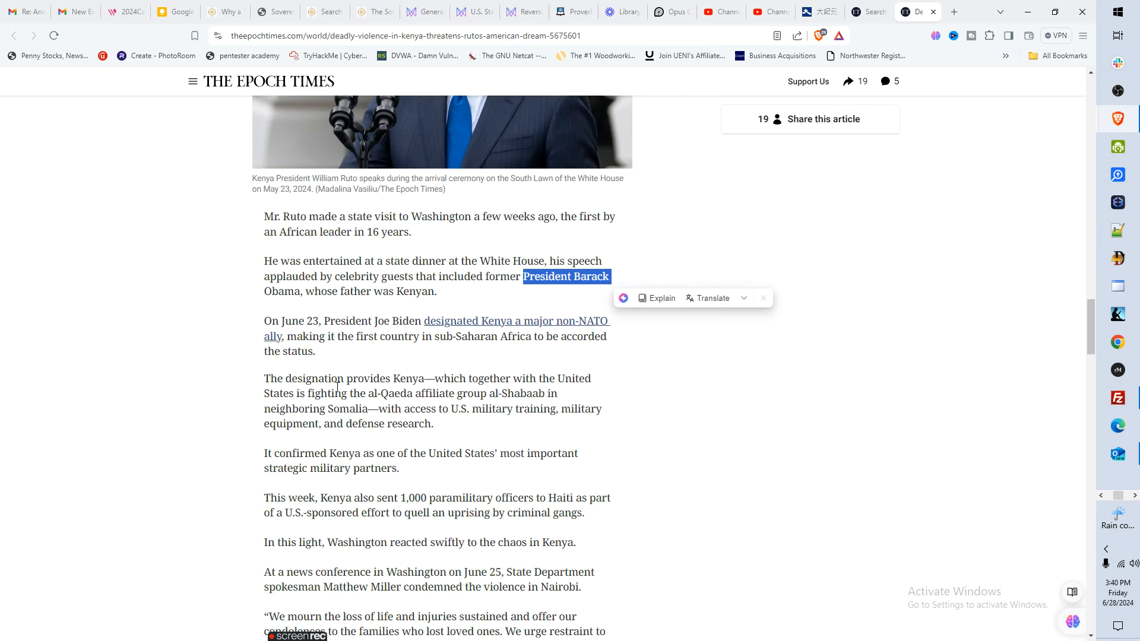
- Highlight 'high-ranking American officials' in the senior Kenyan official's account, then read on to Miller's statement
scroll(down, 3)
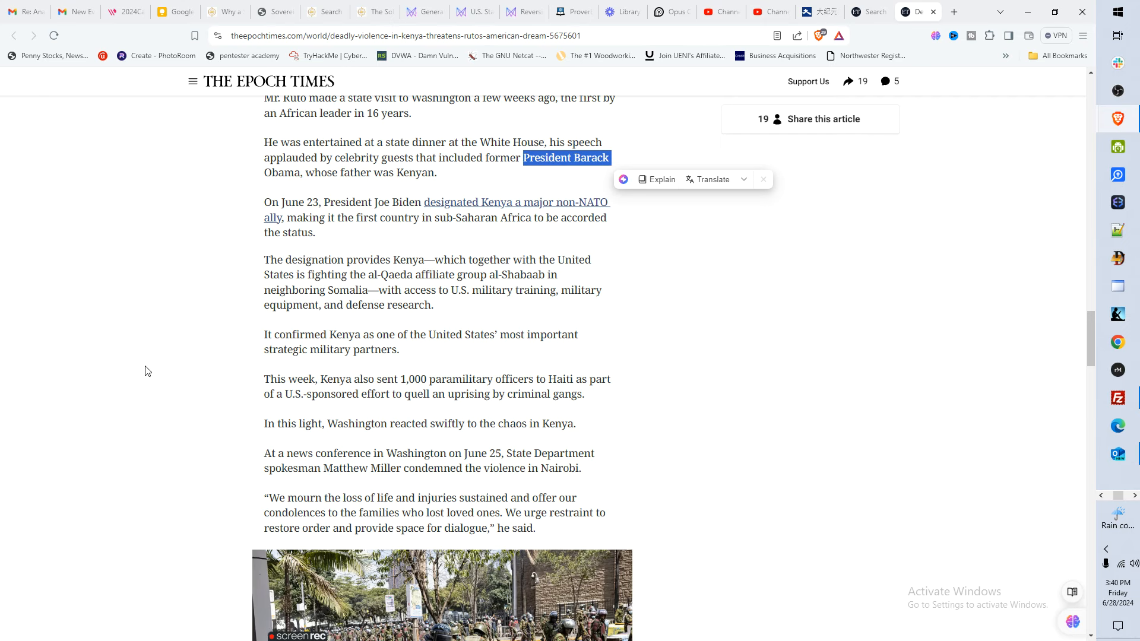
scroll(down, 3)
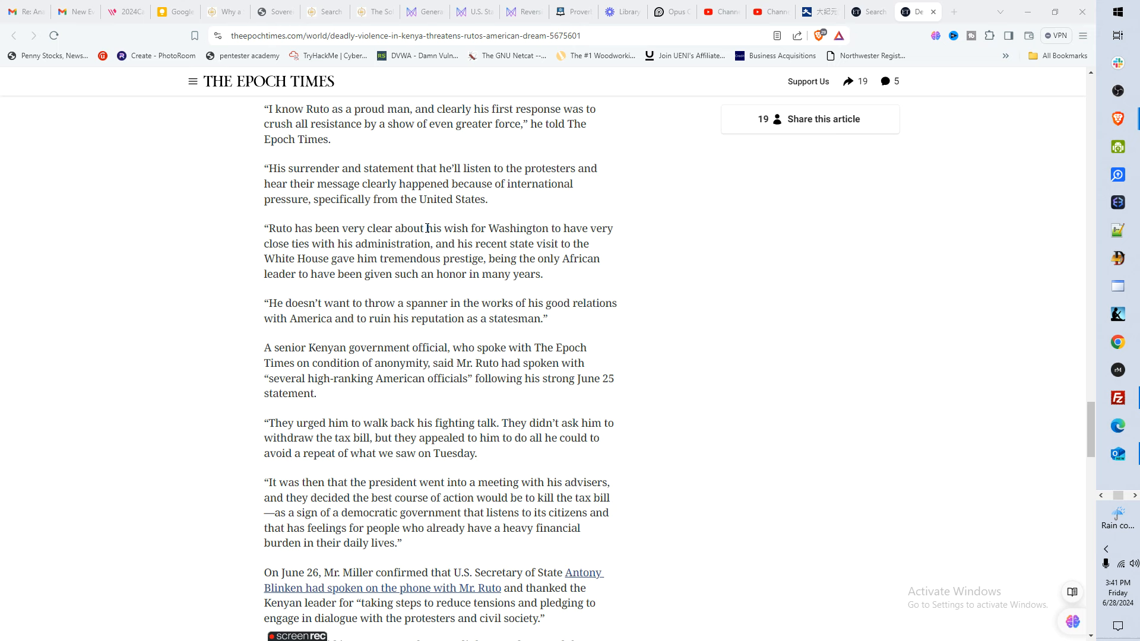
mouse_move(299, 357)
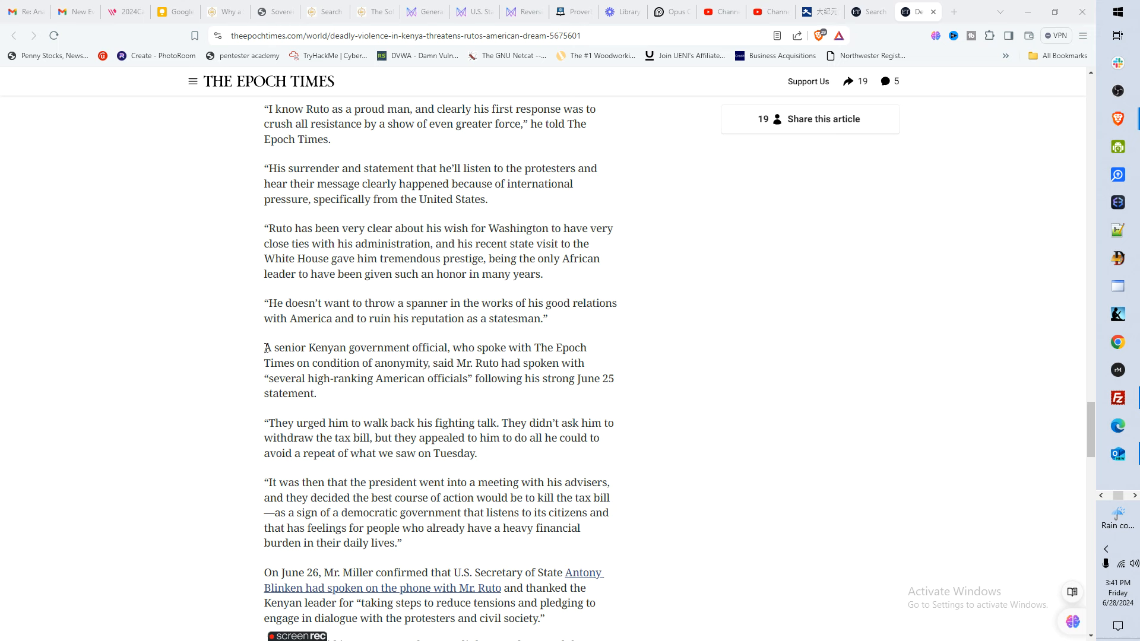
mouse_move(328, 398)
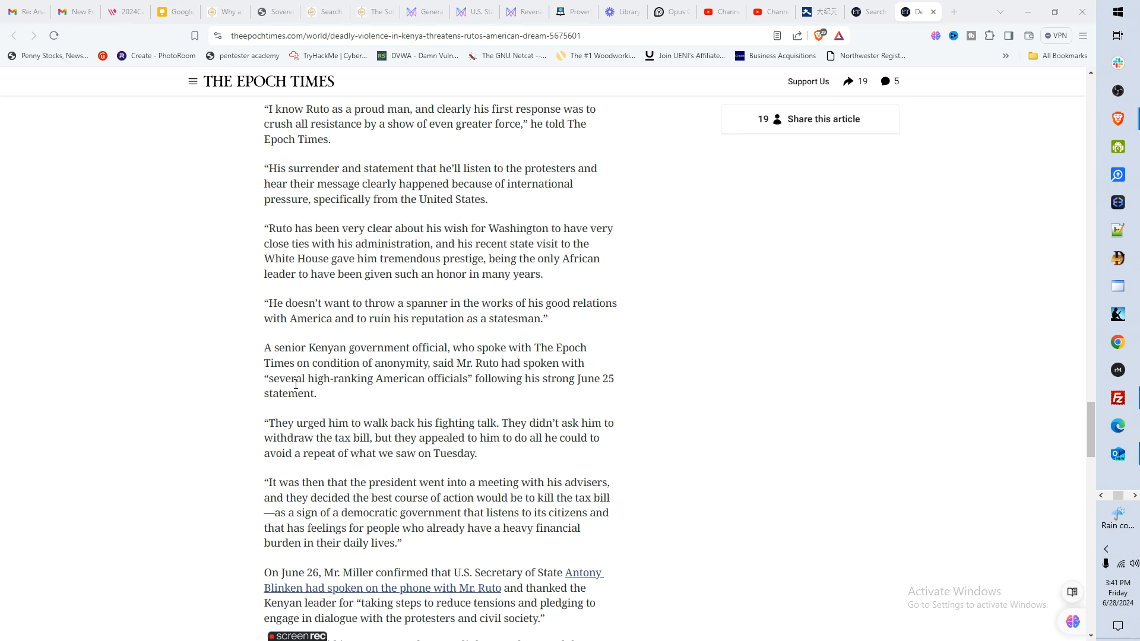
drag(308, 379, 427, 378)
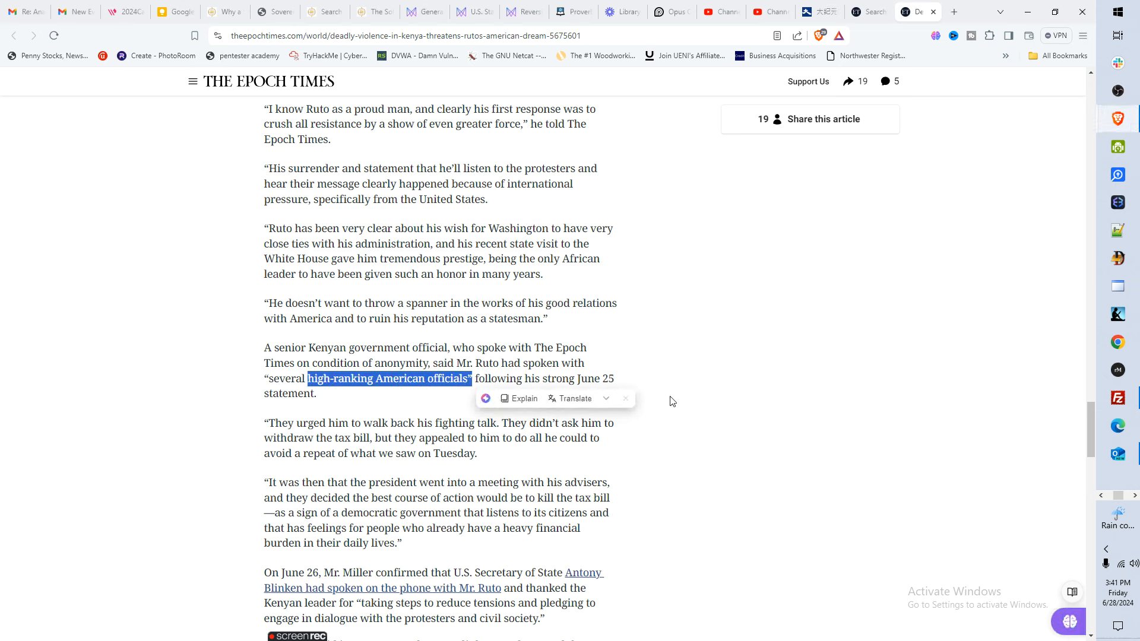
scroll(down, 3)
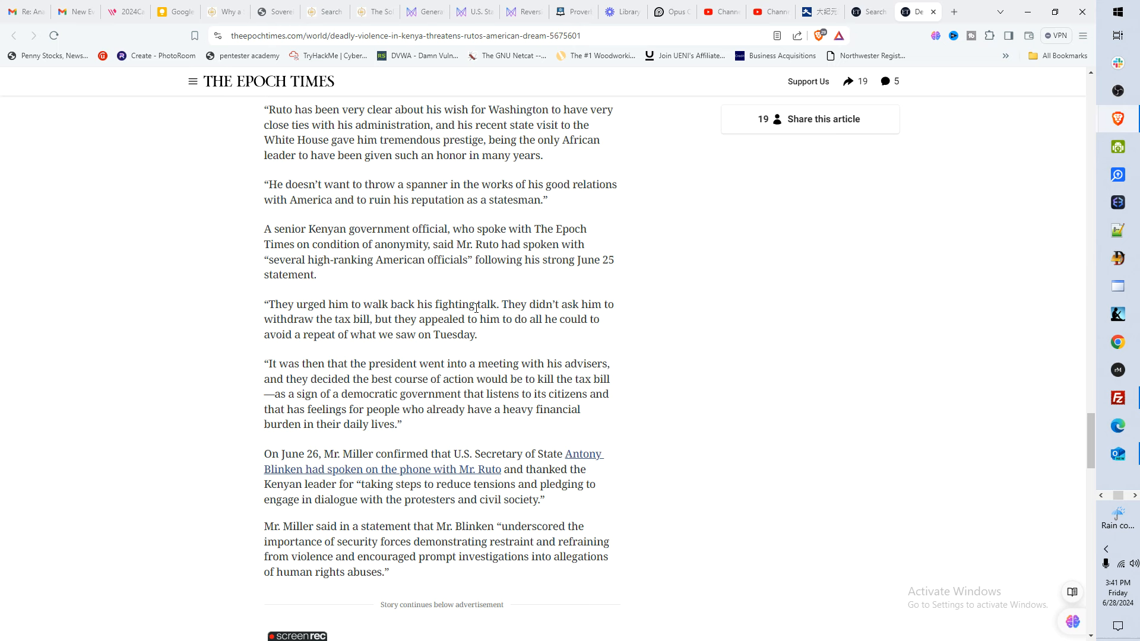
mouse_move(469, 398)
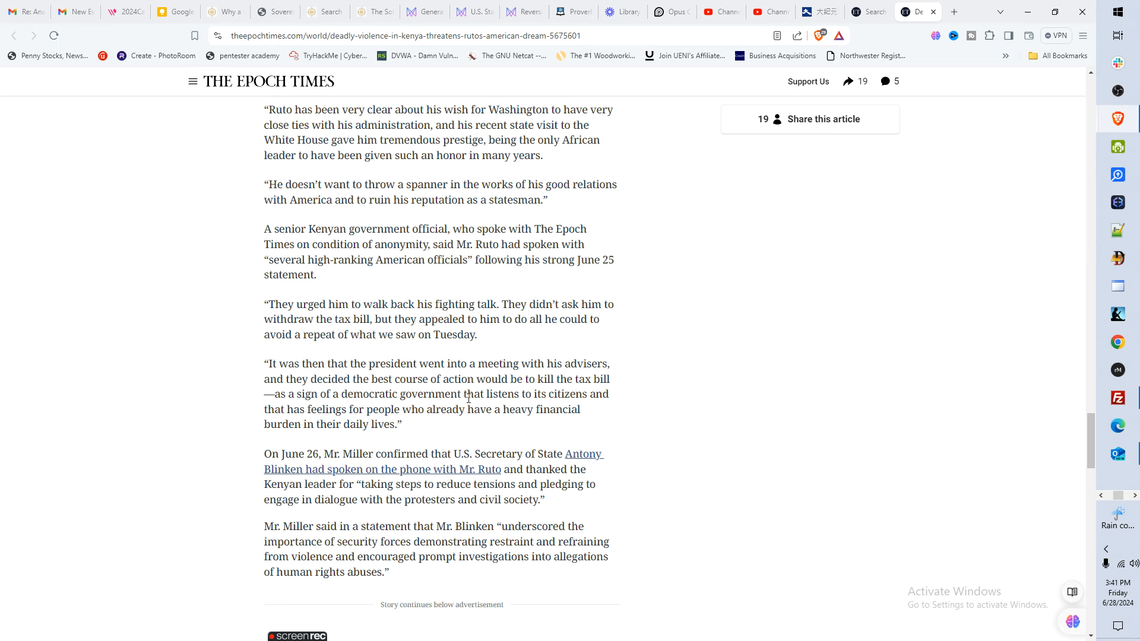
mouse_move(428, 434)
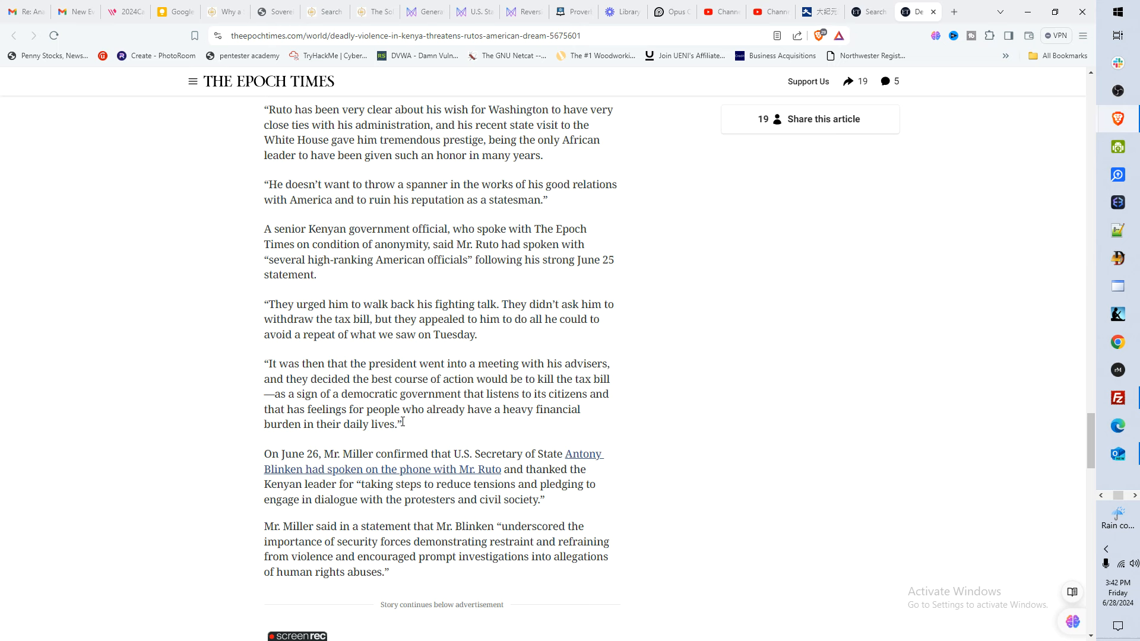
- Return to the headline photo of protesters beside burning tires at the article's top
scroll(up, 3)
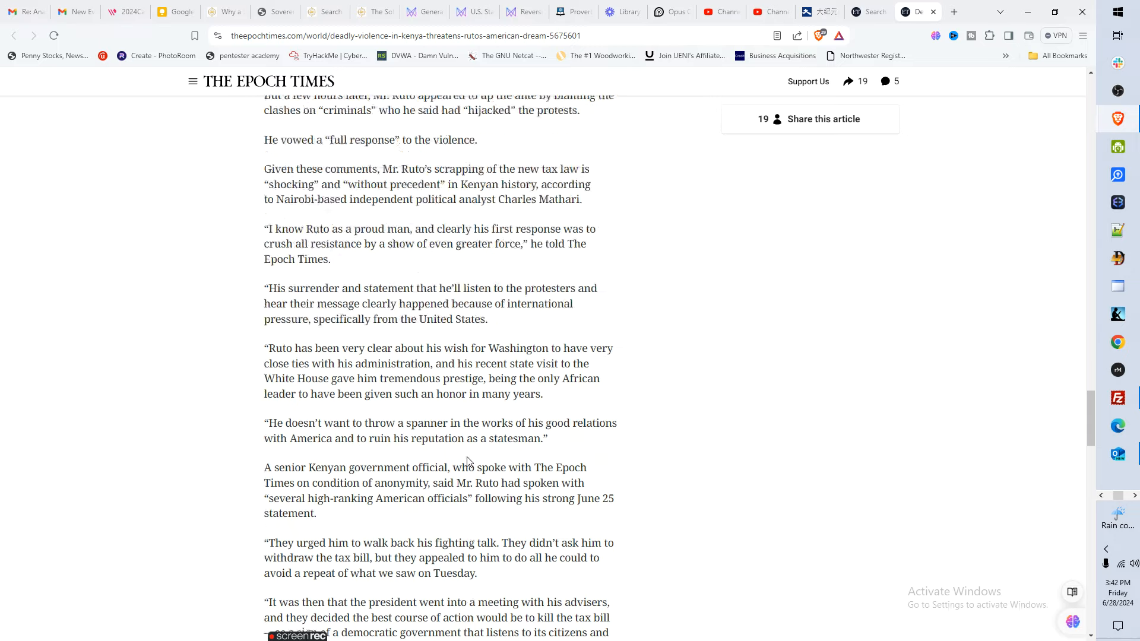
scroll(down, 3)
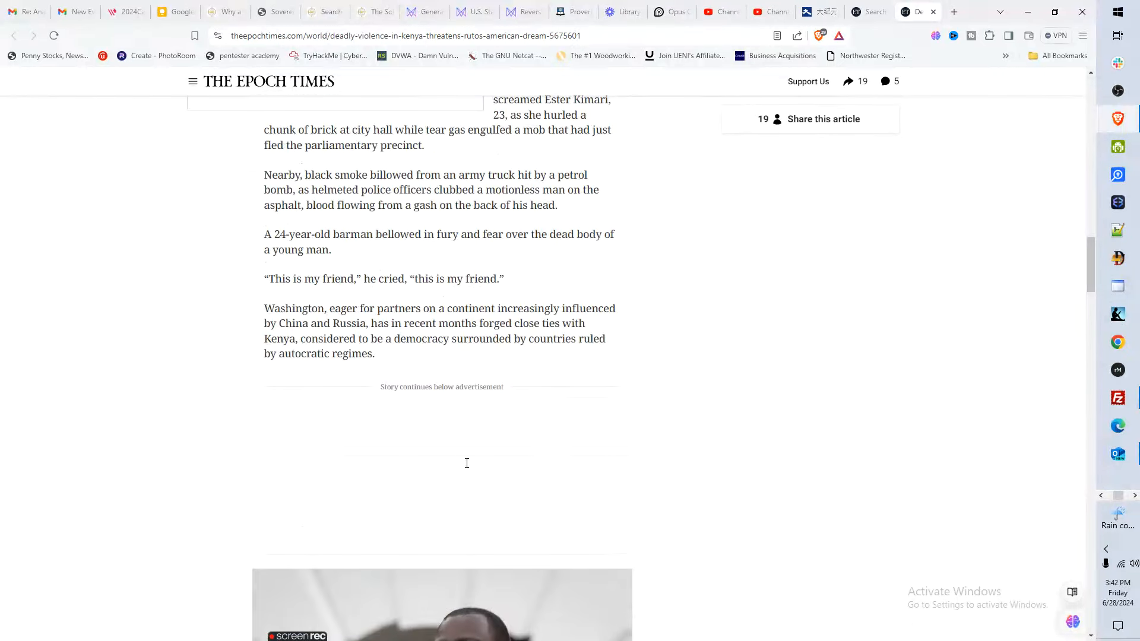
scroll(up, 3)
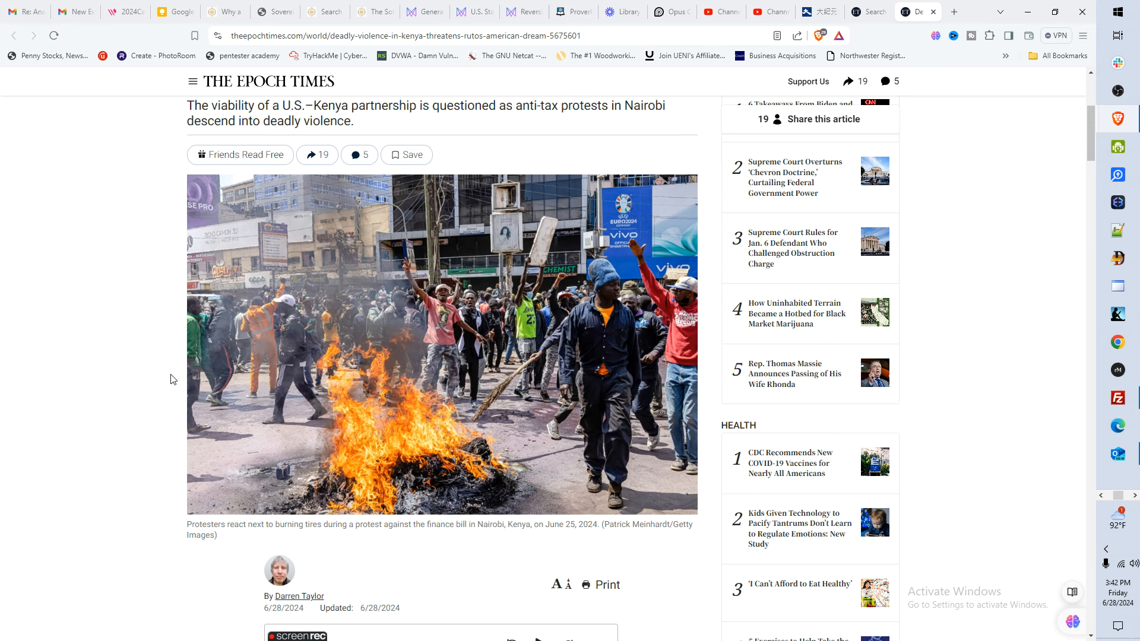
mouse_move(176, 197)
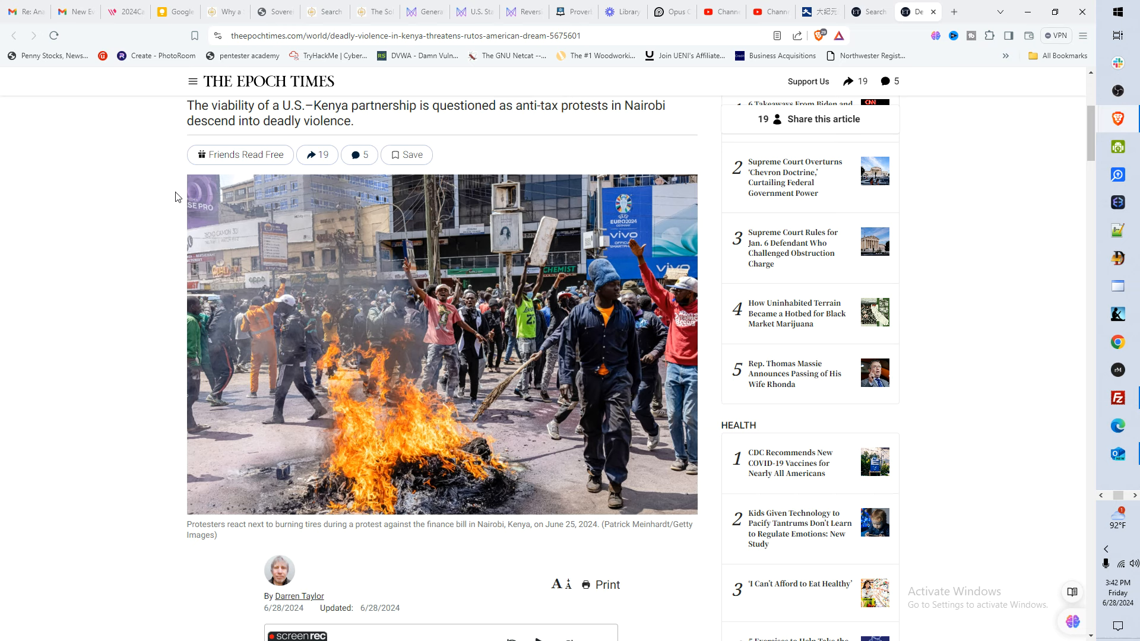
mouse_move(164, 292)
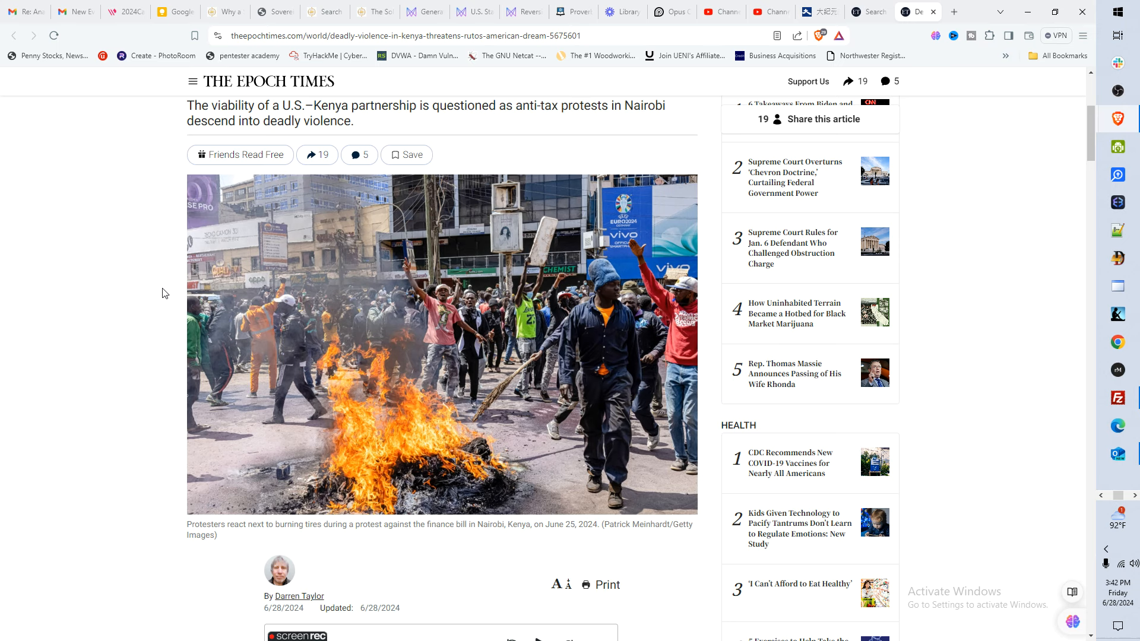
mouse_move(38, 273)
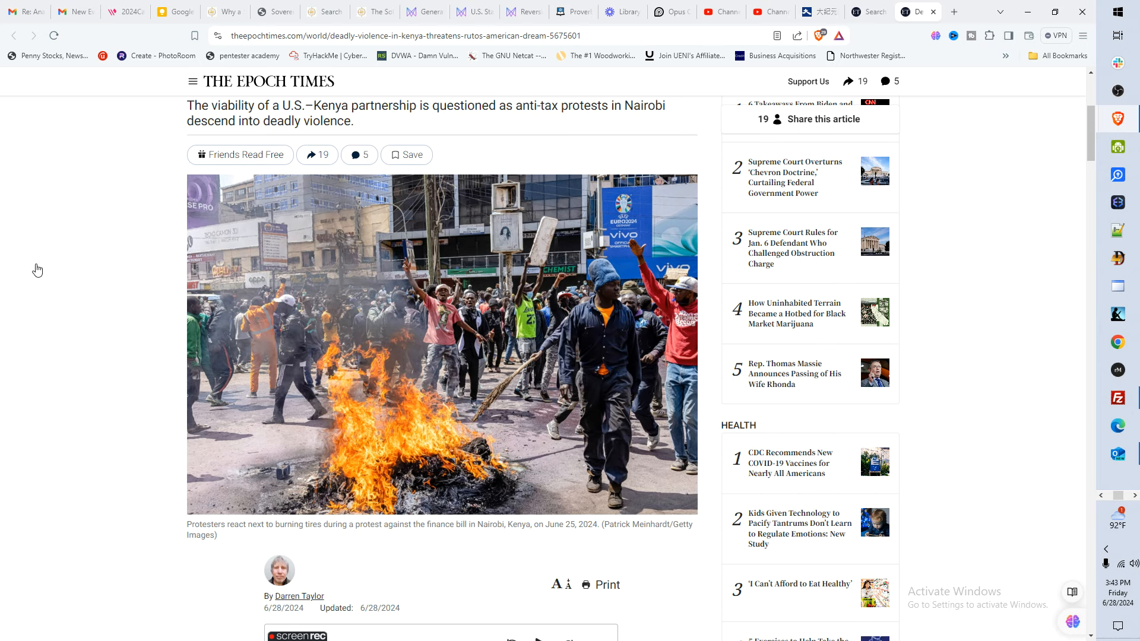
mouse_move(36, 231)
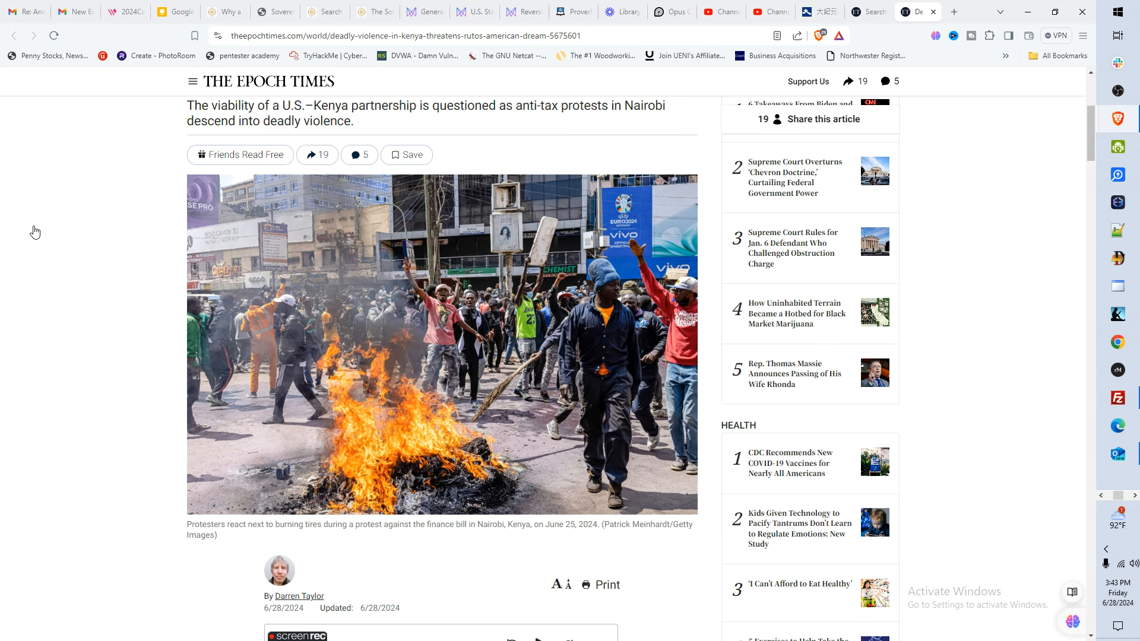